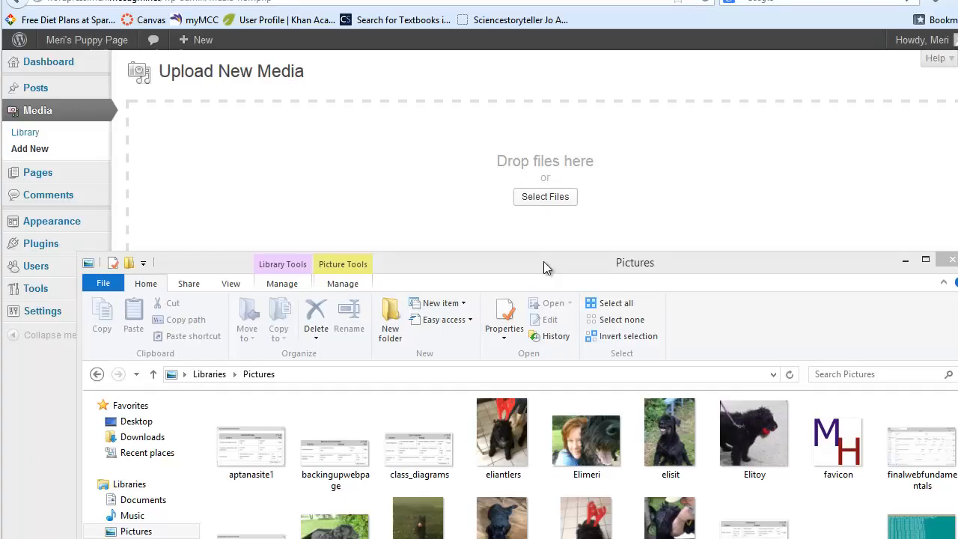
pyautogui.moveTo(524, 228)
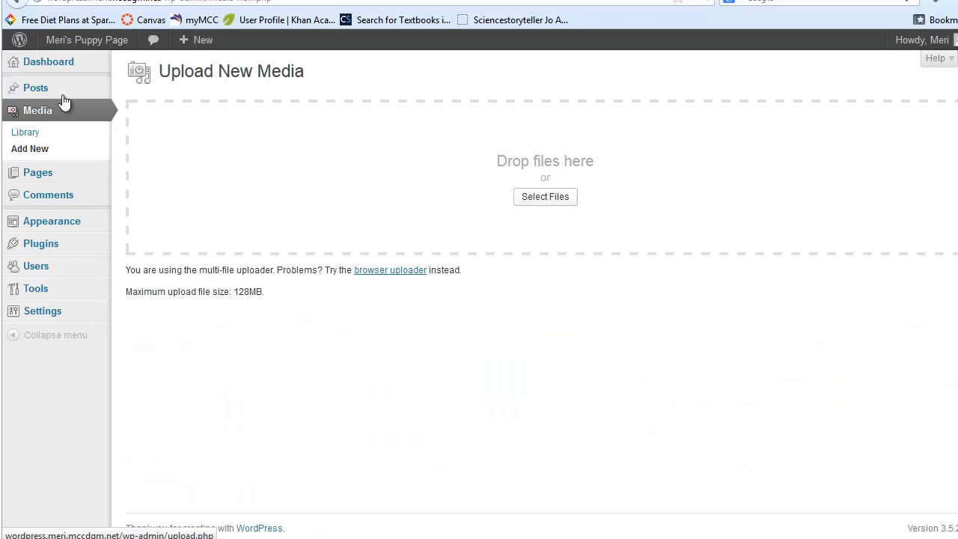
# Step: Upload the Elitoy and elisit dog photos from Pictures via Media > Add New
pyautogui.click(27, 132)
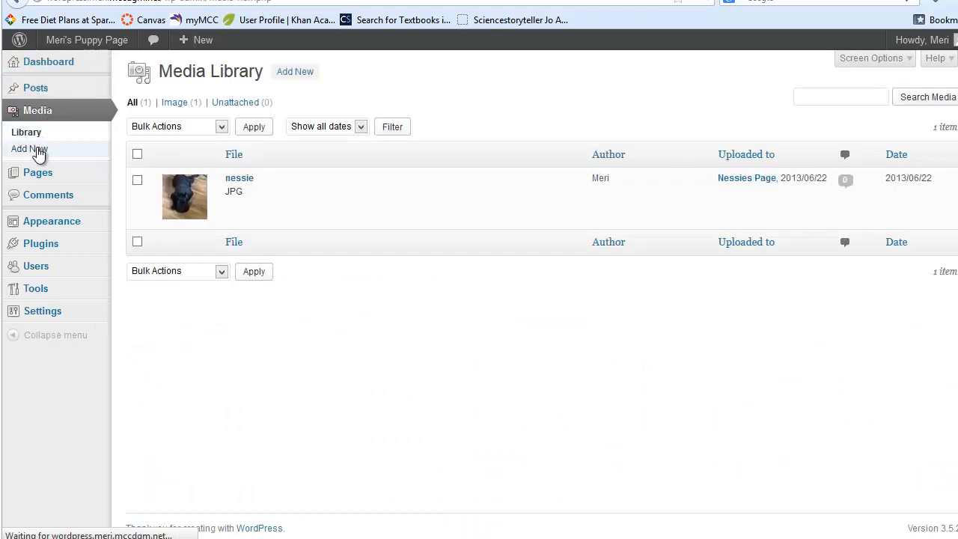
pyautogui.click(30, 148)
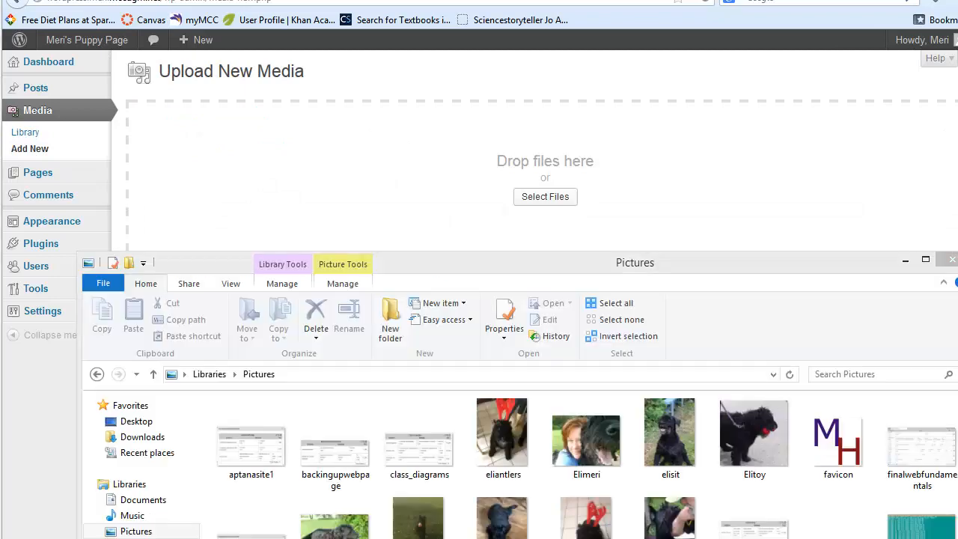
pyautogui.click(754, 432)
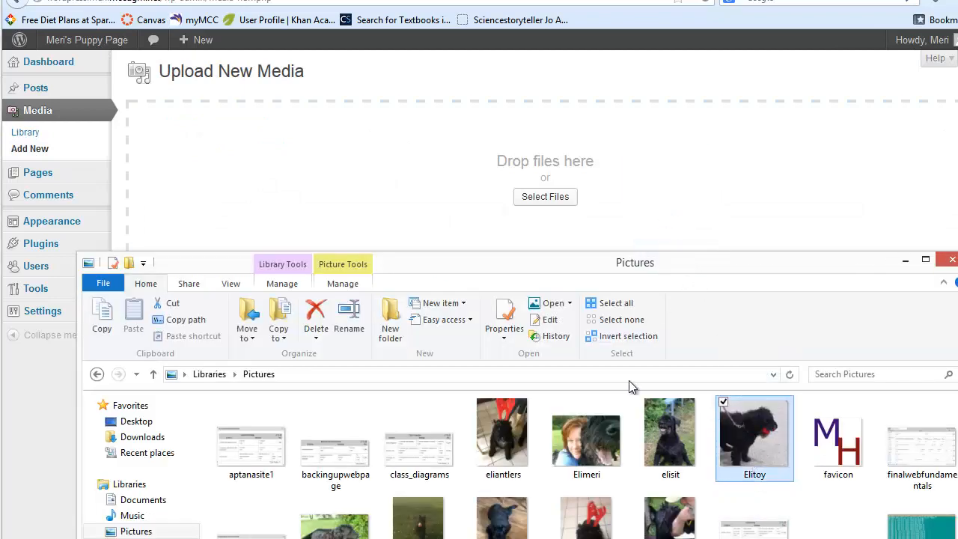
pyautogui.click(669, 432)
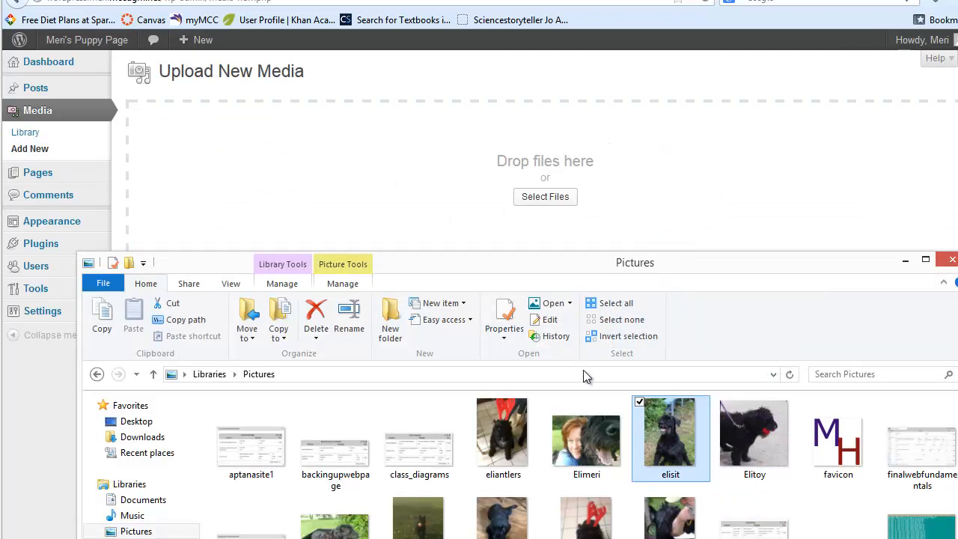
pyautogui.click(586, 438)
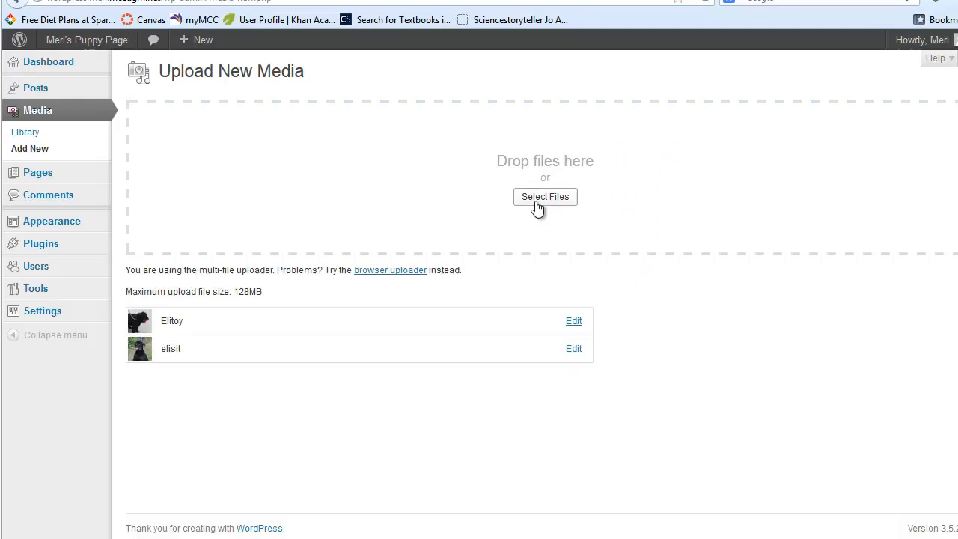
# Step: Upload nine more pet photos, including Elimeri, eliantlers, warf, kitty and nessiball
pyautogui.click(545, 196)
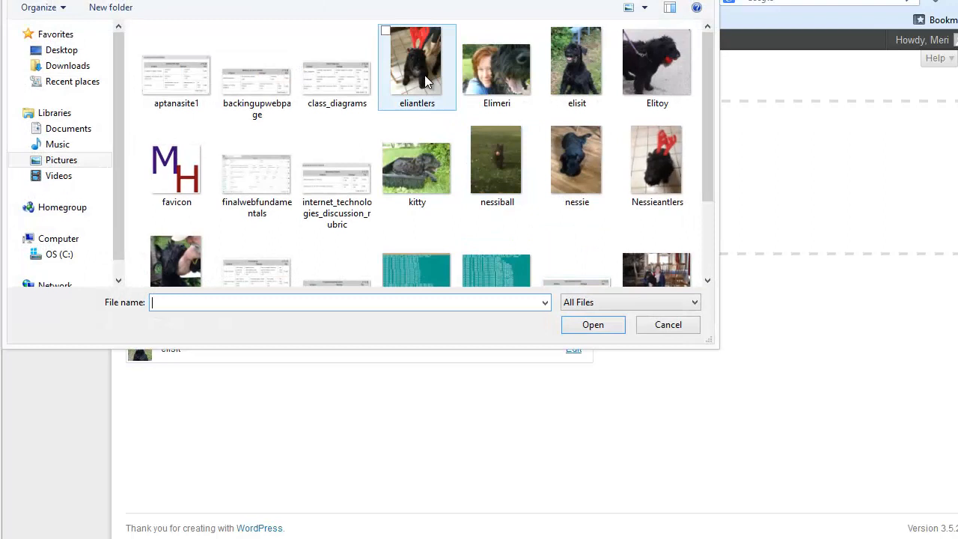
pyautogui.click(496, 64)
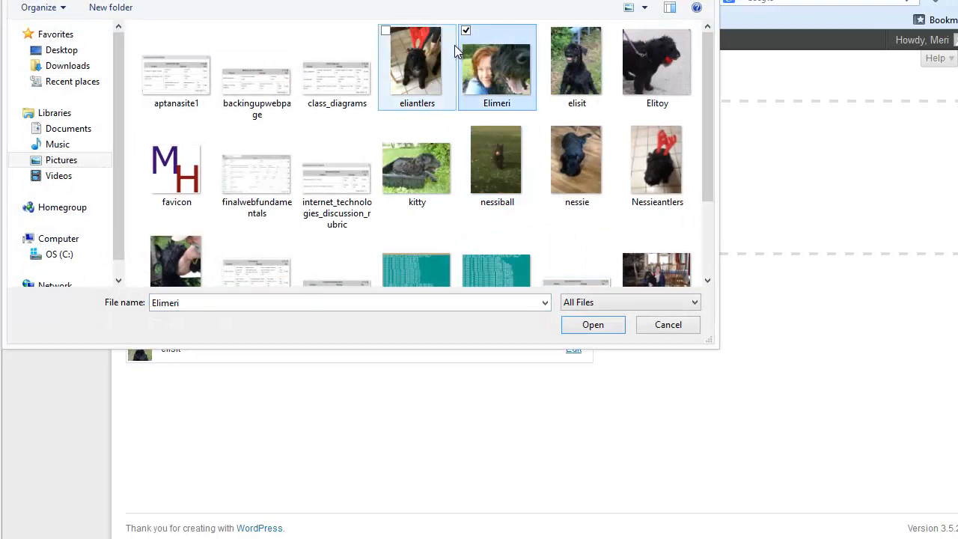
pyautogui.click(416, 63)
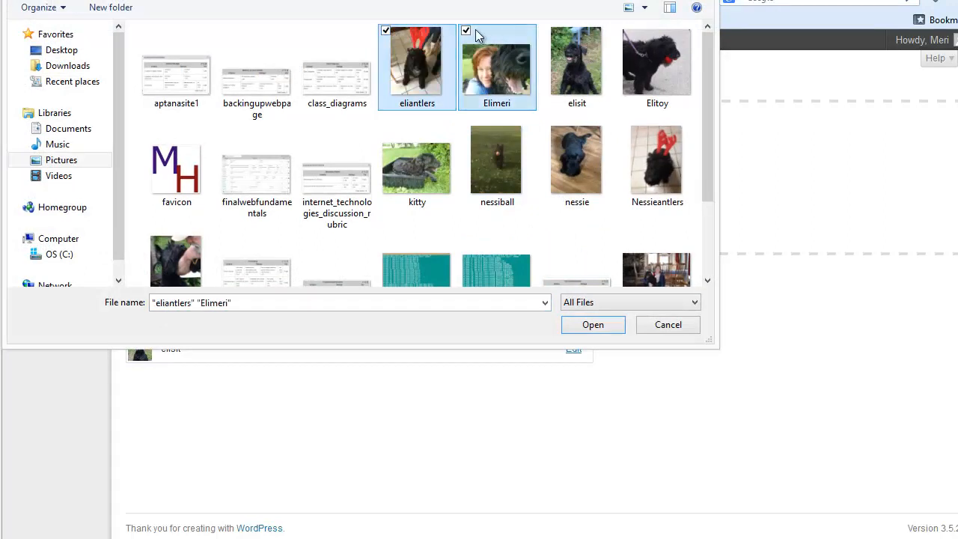
pyautogui.click(577, 60)
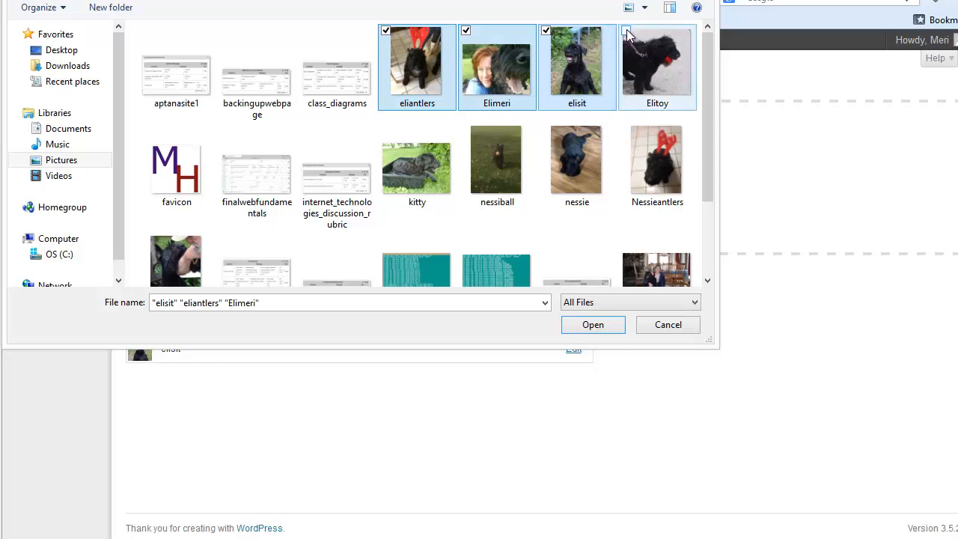
pyautogui.click(626, 30)
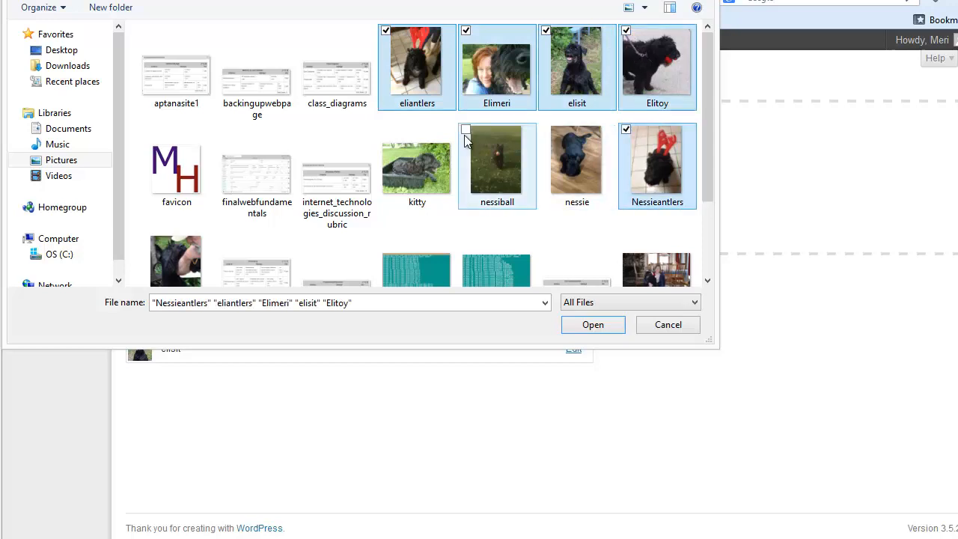
pyautogui.click(465, 129)
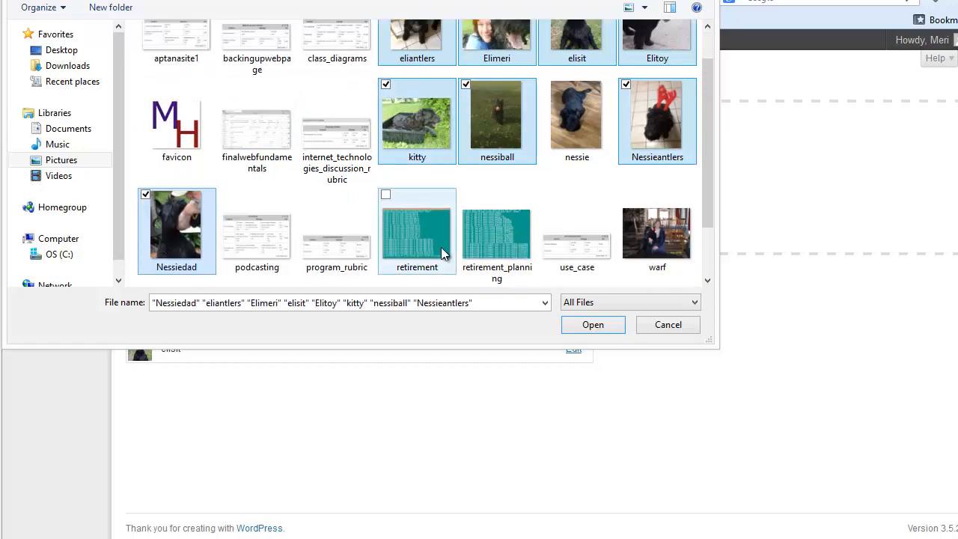
pyautogui.click(656, 232)
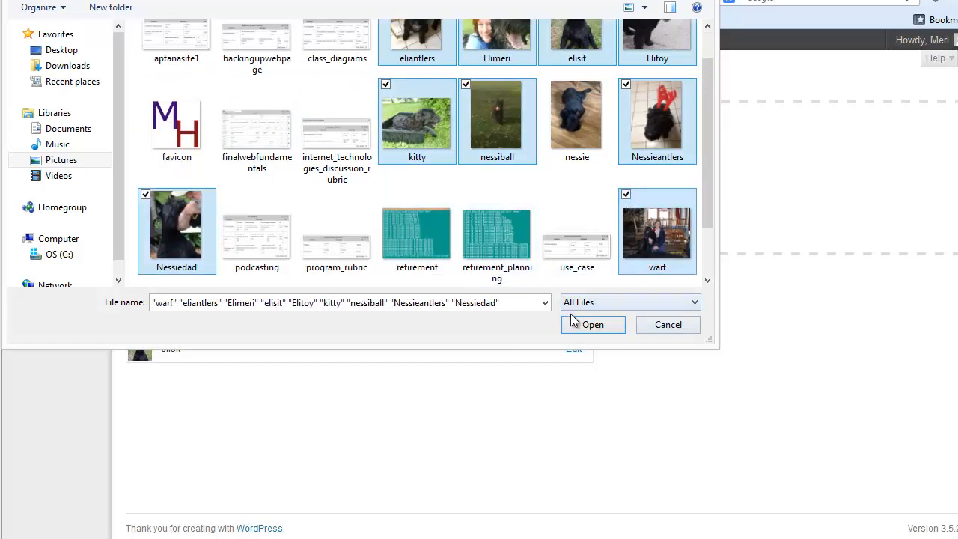
pyautogui.click(592, 324)
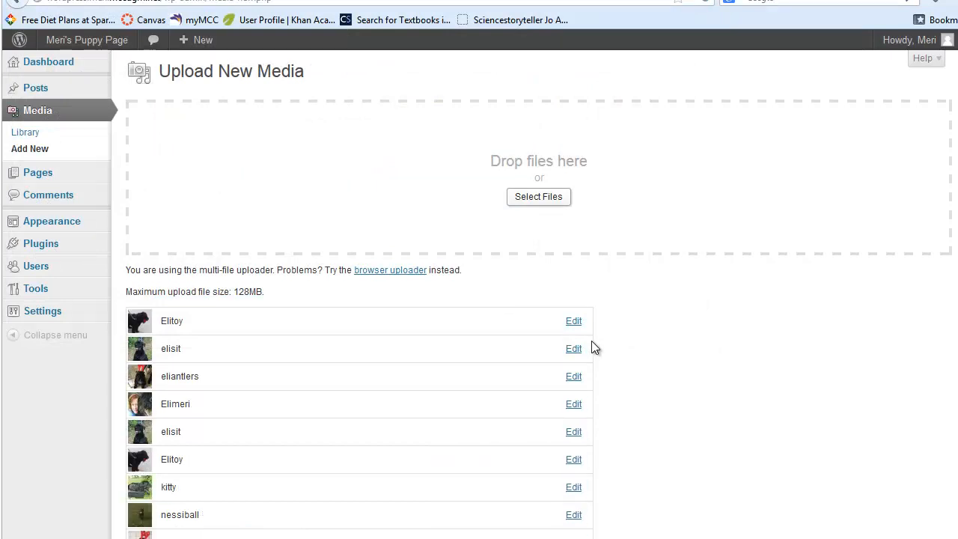
# Step: Scroll the upload list to check Nessieantlers, Nessiedad and warf finished uploading
pyautogui.scroll(-3)
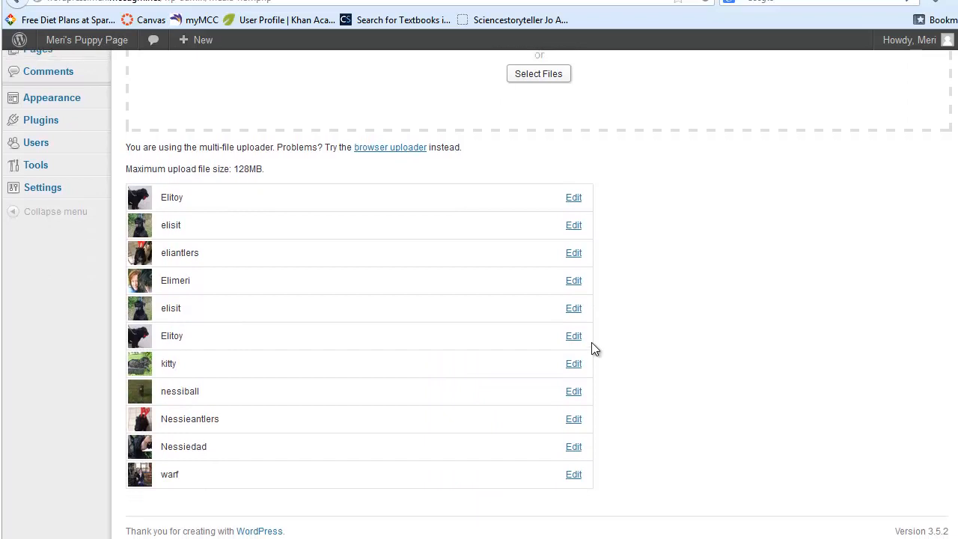
pyautogui.scroll(3)
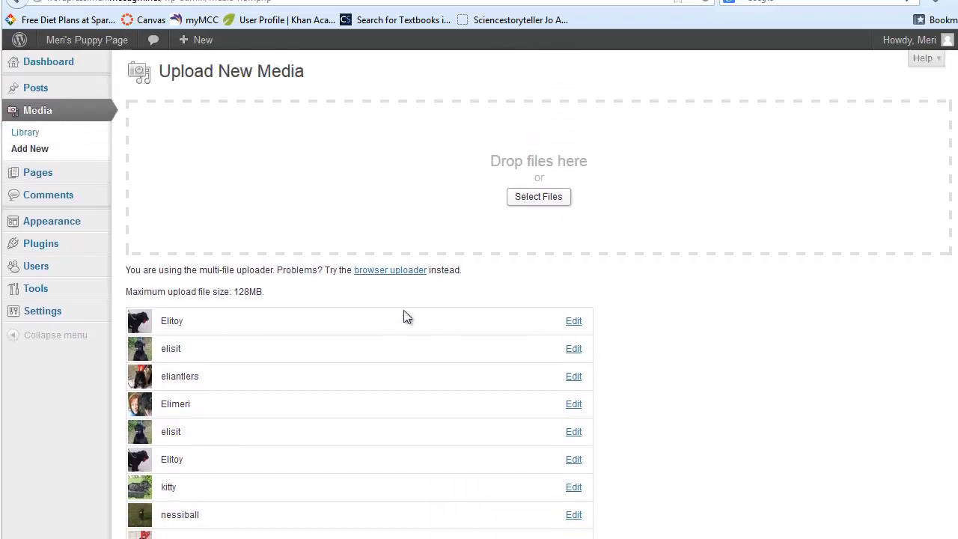
pyautogui.moveTo(351, 345)
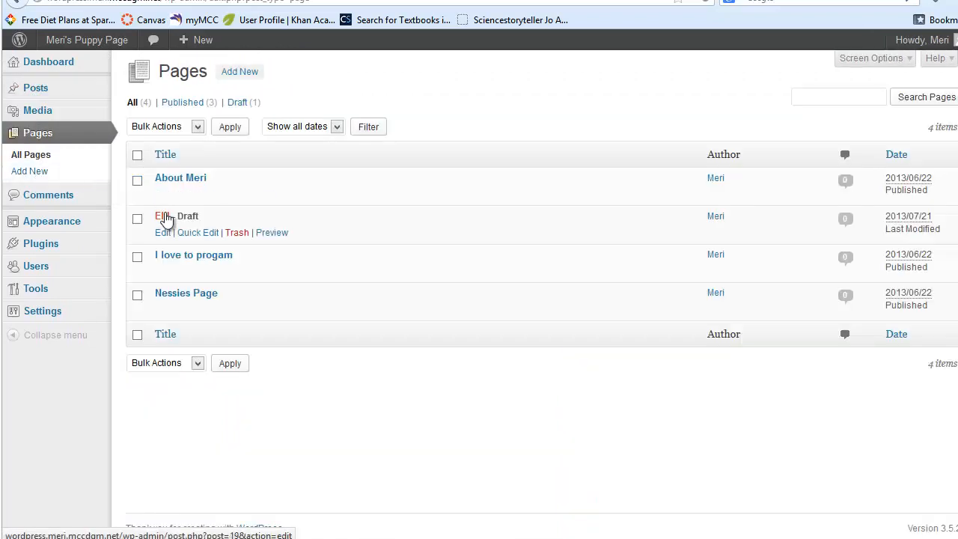
# Step: Insert the uploaded elisit photo into the Eli! draft and select it
pyautogui.click(162, 232)
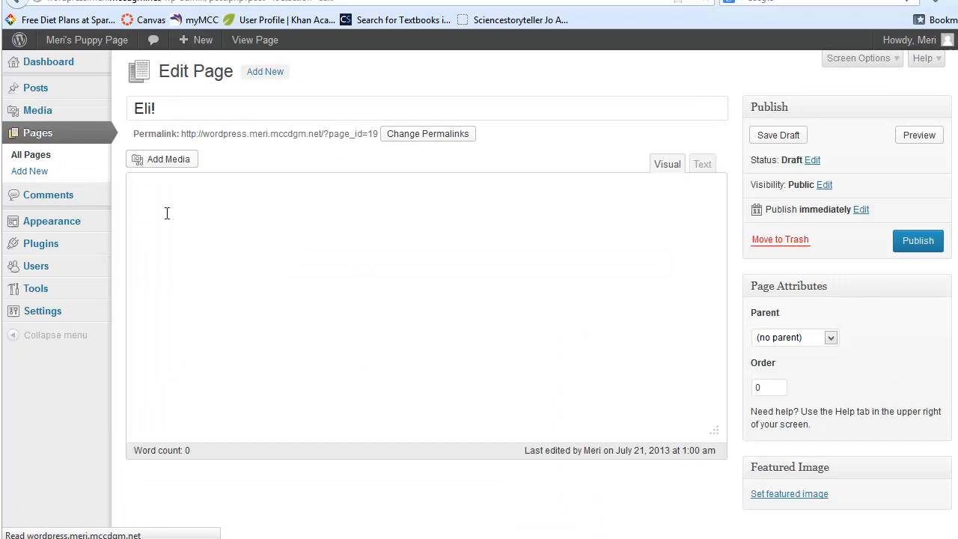
pyautogui.click(161, 159)
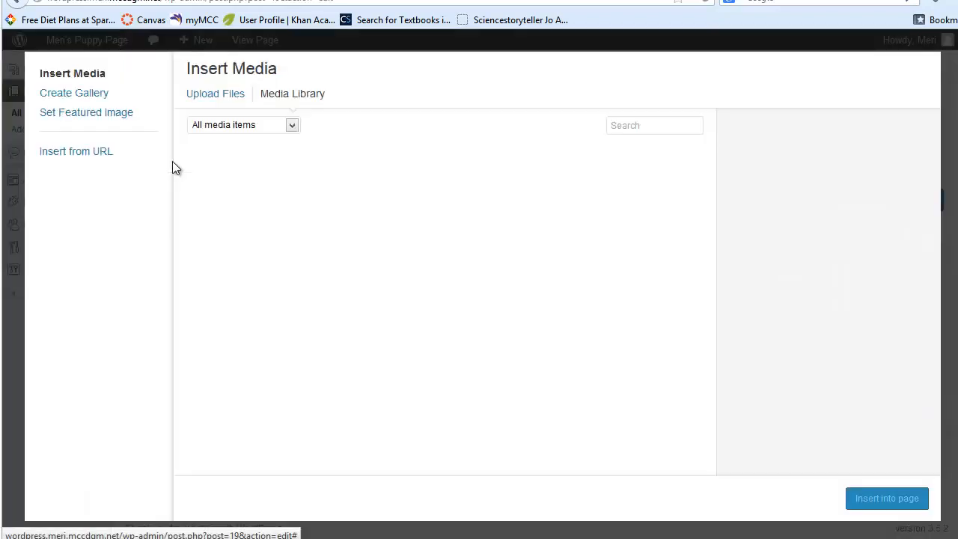
pyautogui.click(292, 93)
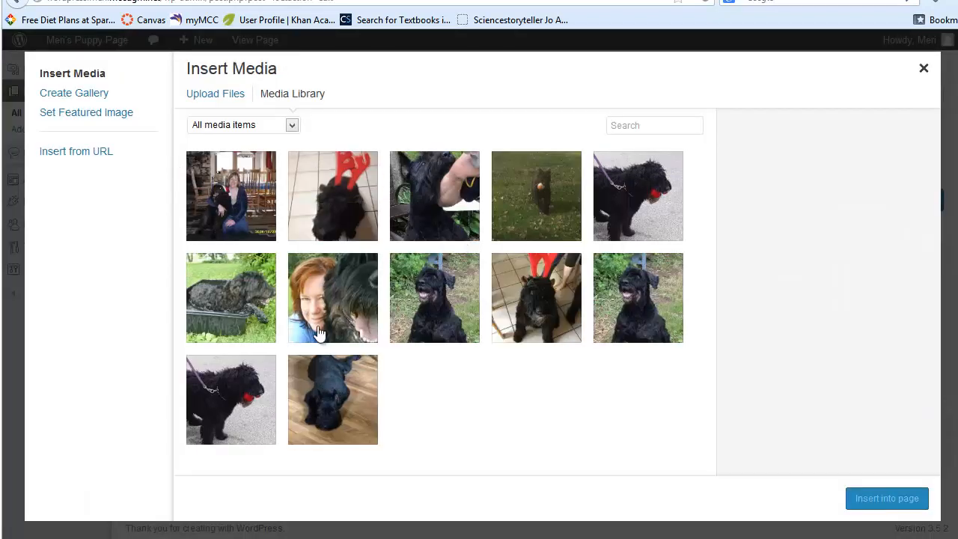
pyautogui.click(434, 297)
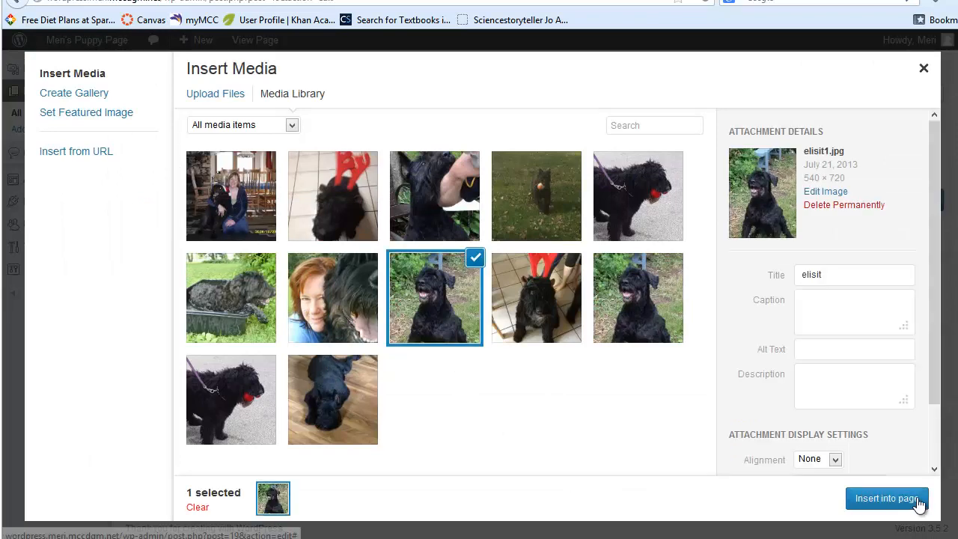
pyautogui.click(887, 498)
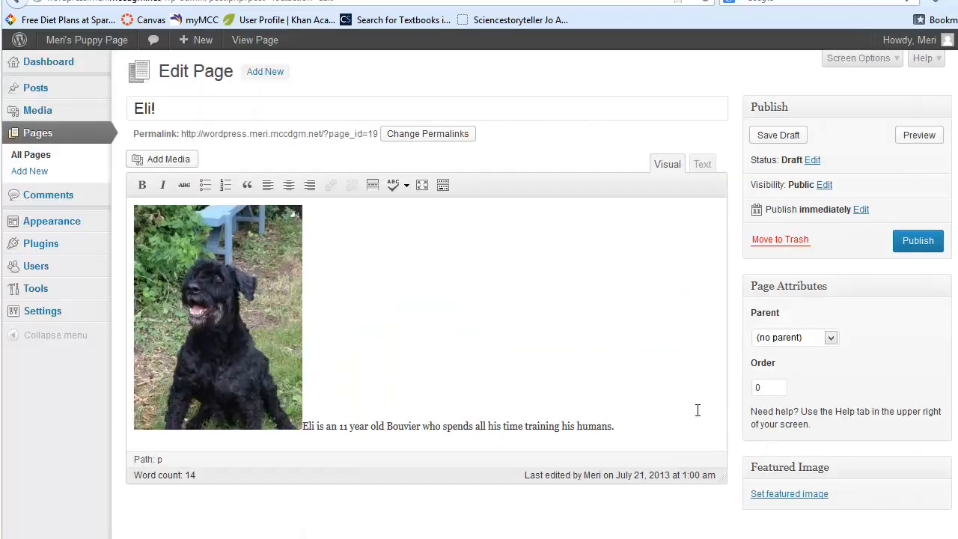
pyautogui.click(217, 315)
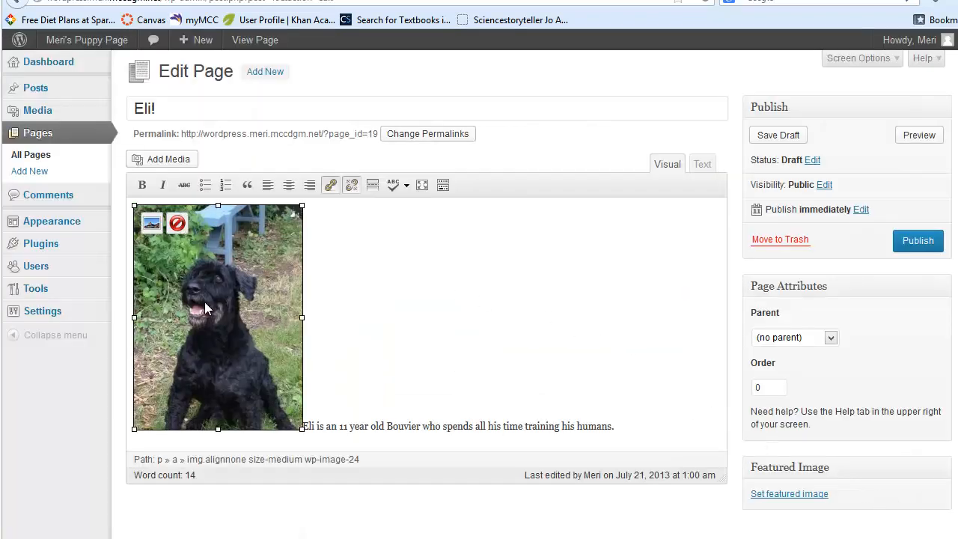
# Step: Set the Eli photo to 90% size with right alignment
pyautogui.click(151, 223)
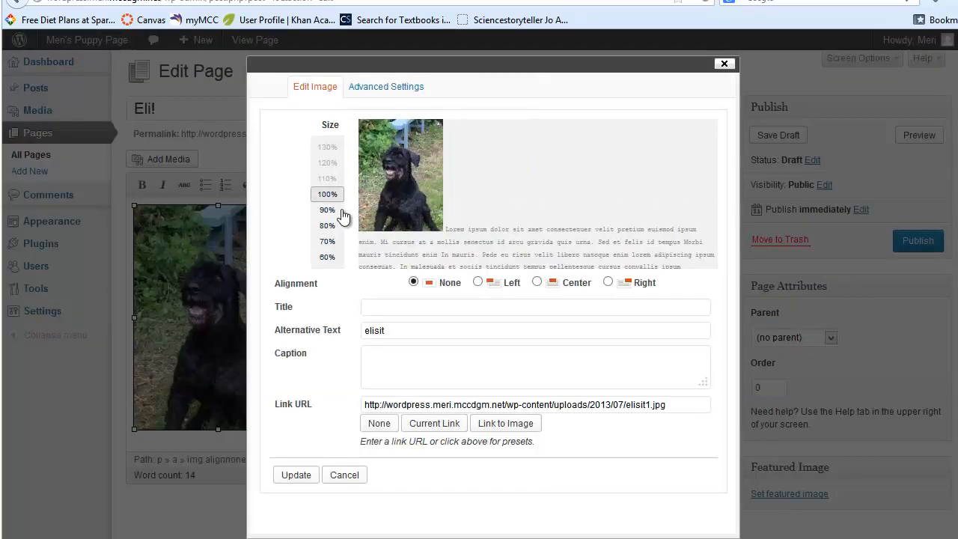
pyautogui.click(327, 211)
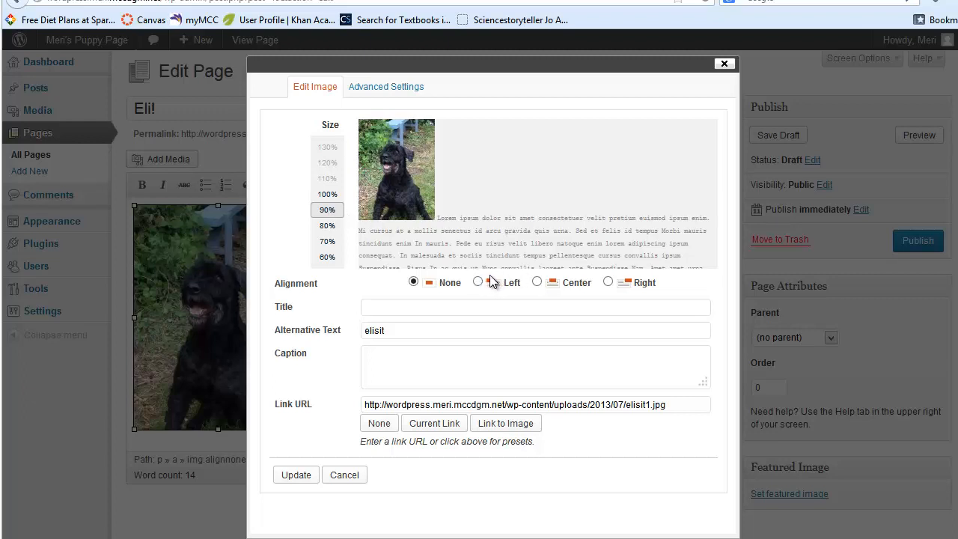
pyautogui.click(478, 282)
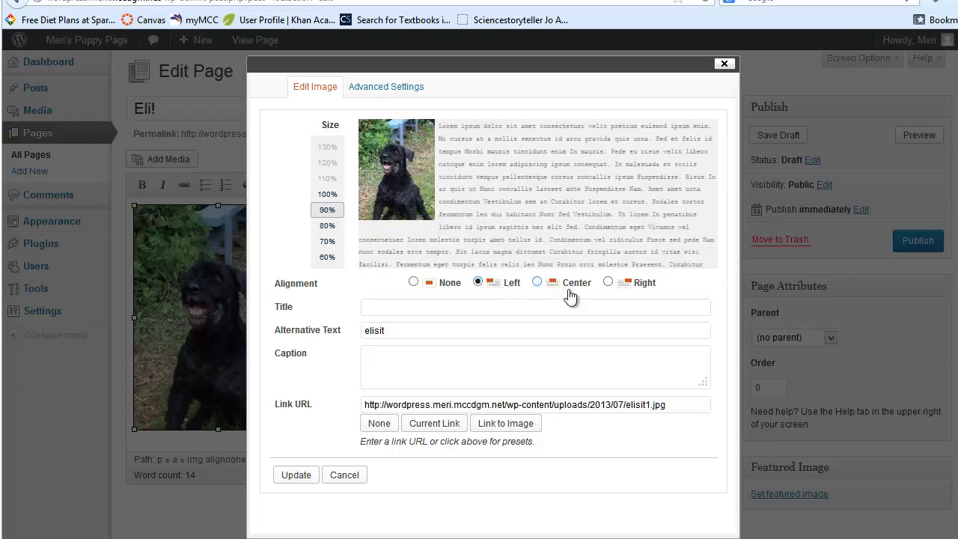
pyautogui.click(608, 282)
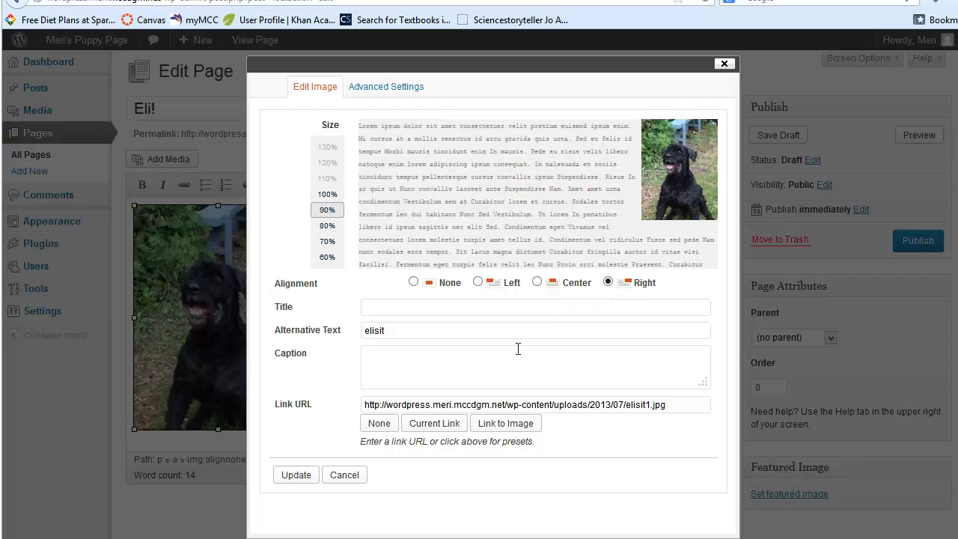
# Step: Title the photo 'Eli', add alt text and caption 'Eli is waiting for the ball to be thrown', then update
pyautogui.click(535, 307)
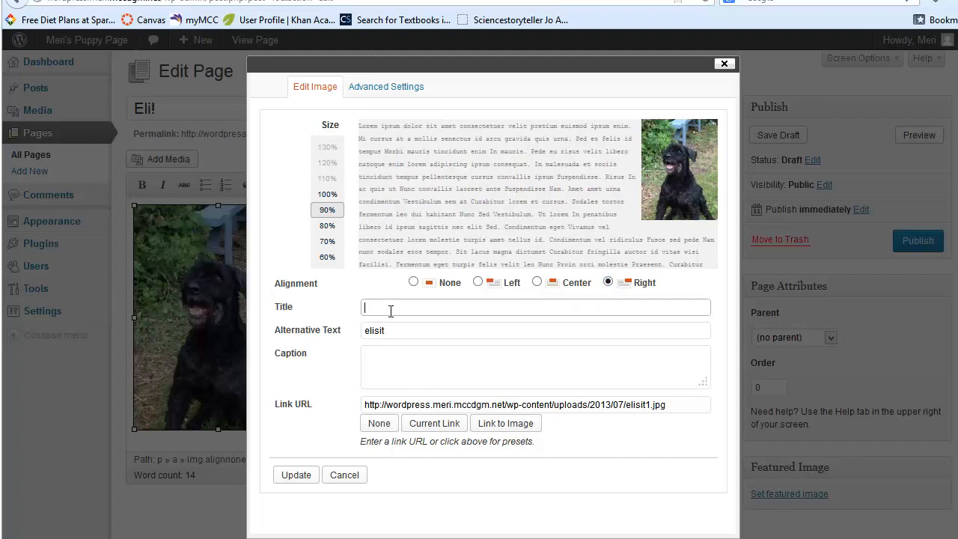
pyautogui.write('Eli a')
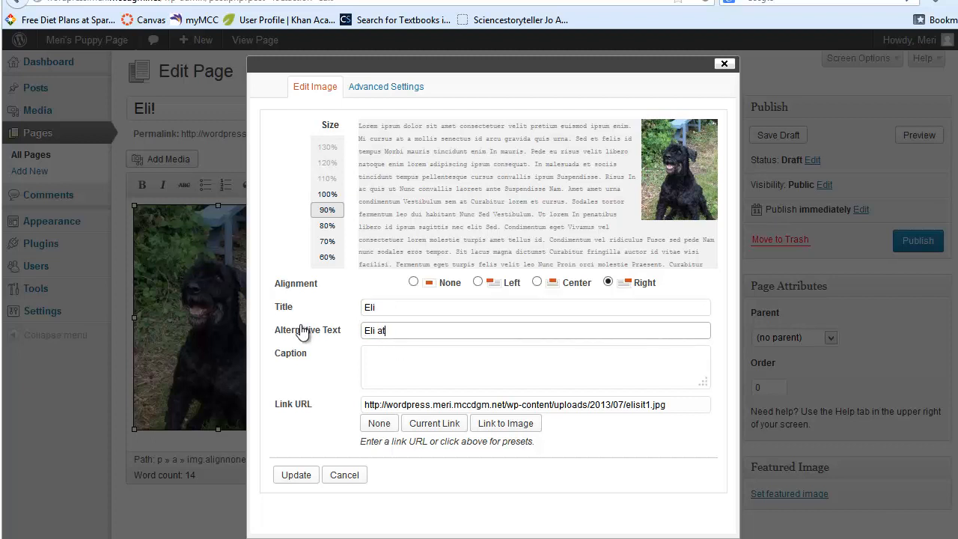
pyautogui.write('the farm')
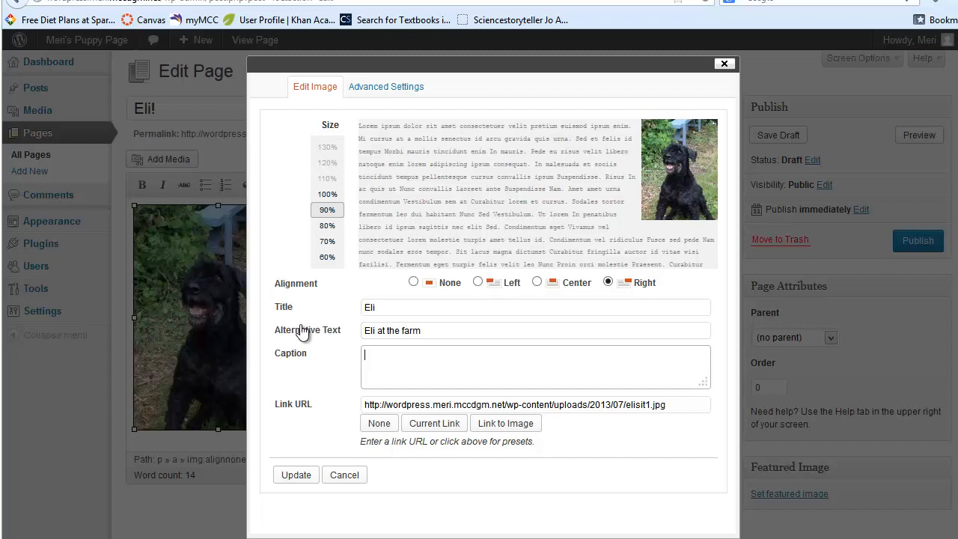
pyautogui.write('Eli is waitin')
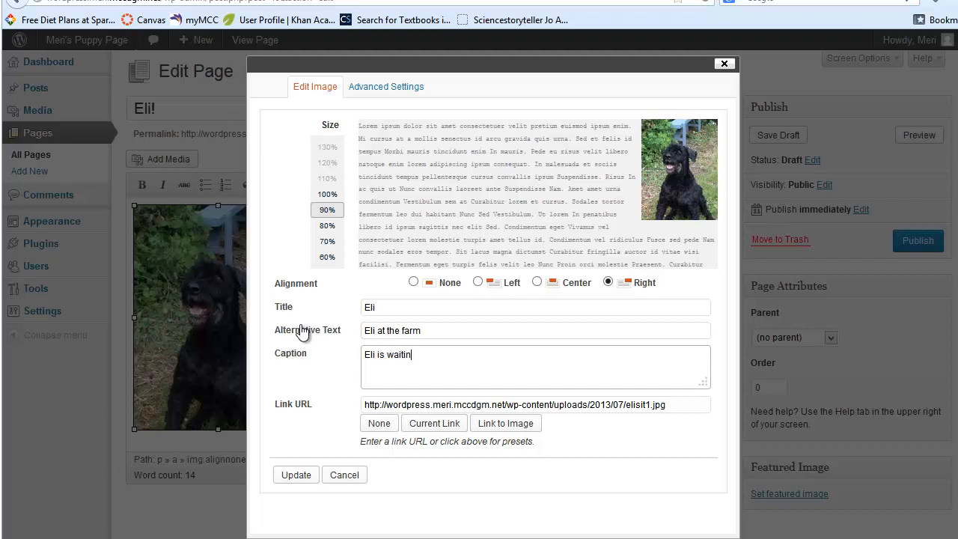
pyautogui.write('g for the ball to be t')
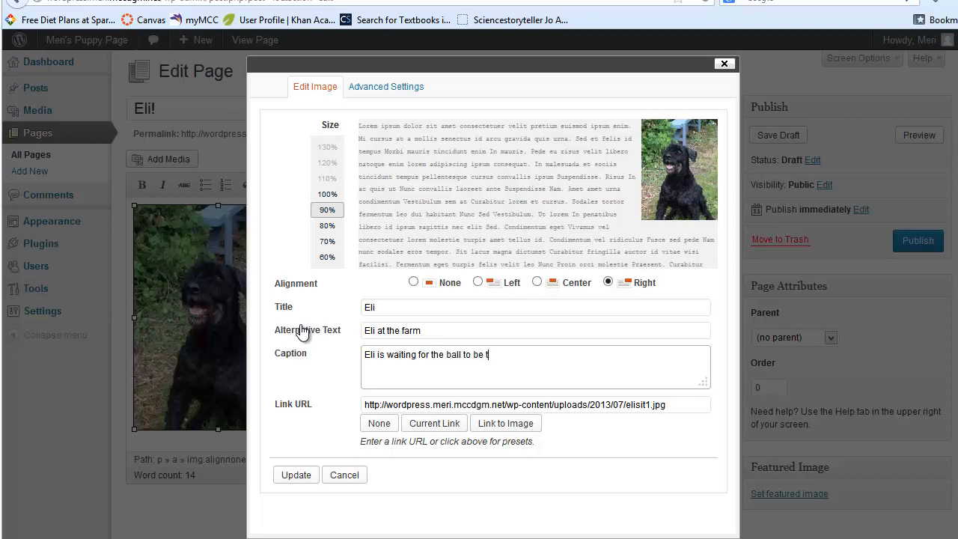
pyautogui.write('hrown')
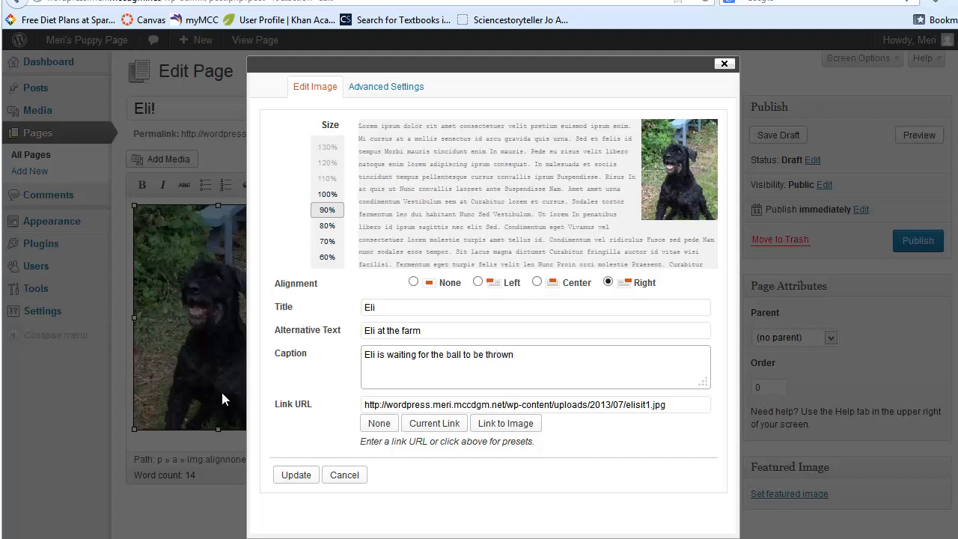
pyautogui.click(295, 474)
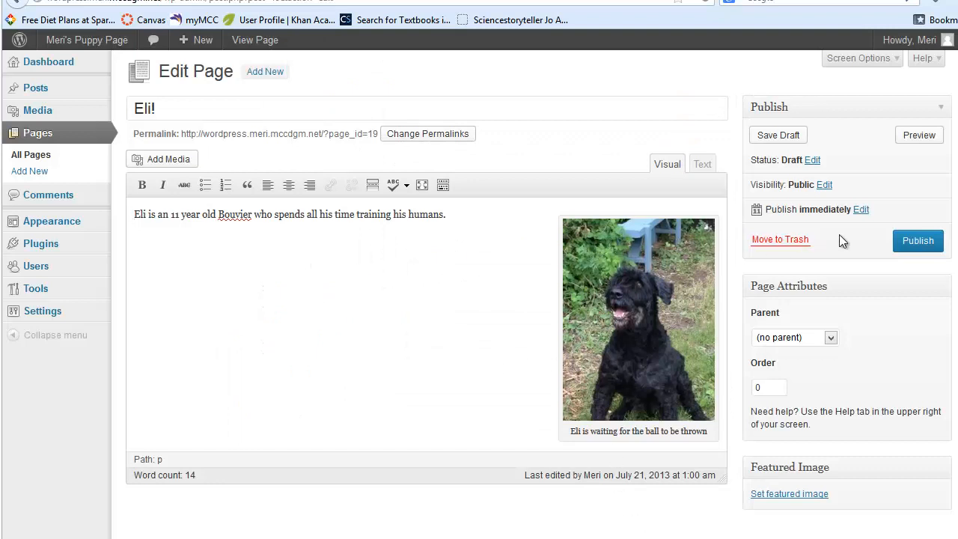
# Step: Publish the Eli! page and view the live site's 'I love to progam' page
pyautogui.click(917, 240)
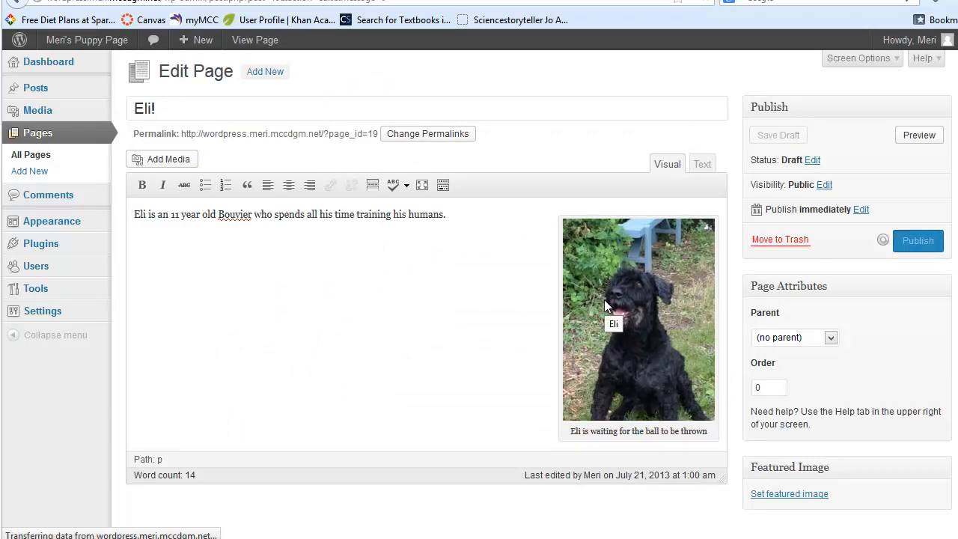
pyautogui.click(917, 240)
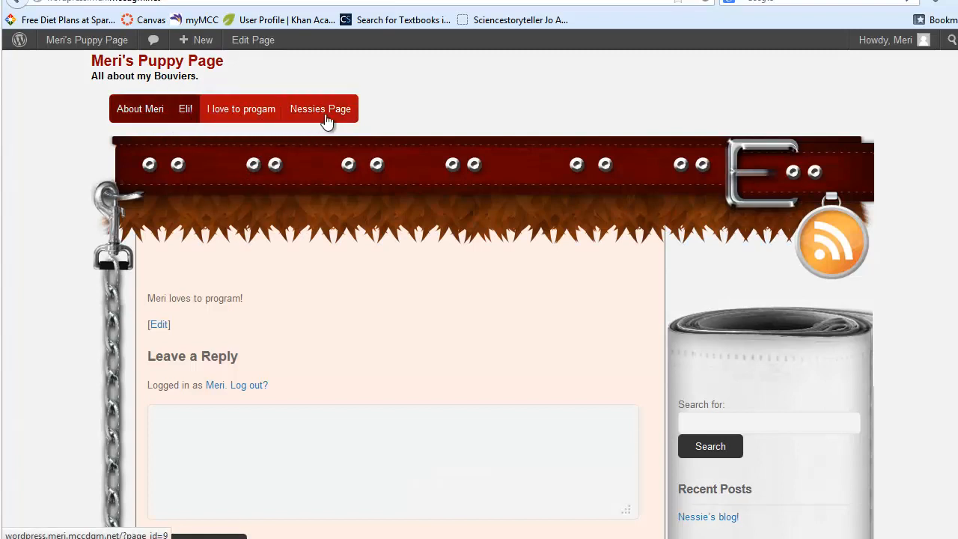
pyautogui.moveTo(267, 278)
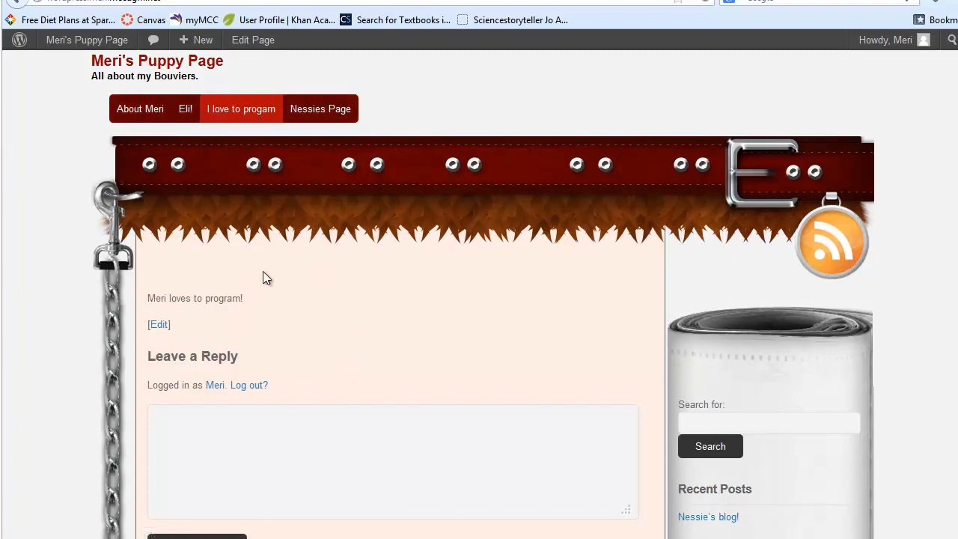
# Step: Open the Nessie's blog! post from Recent Posts and read through it
pyautogui.scroll(-3)
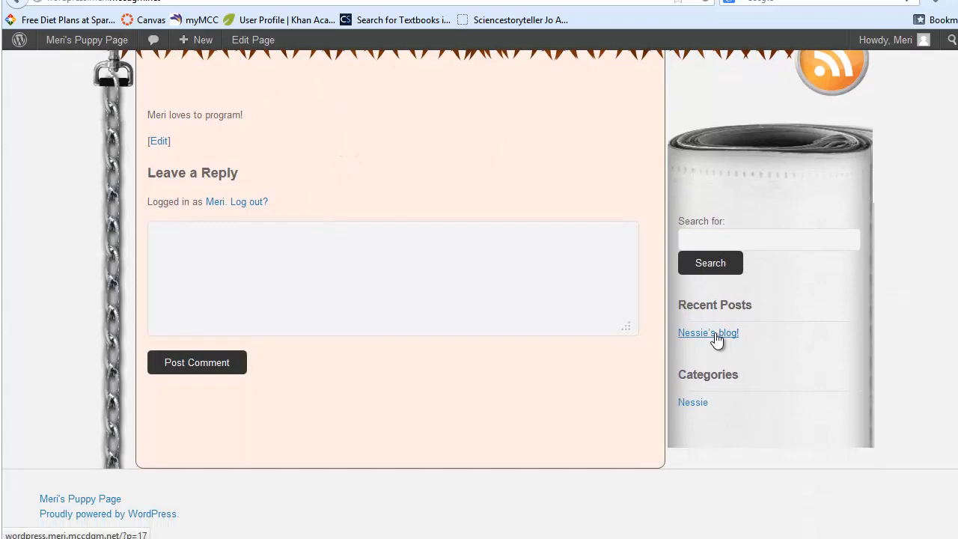
pyautogui.click(708, 332)
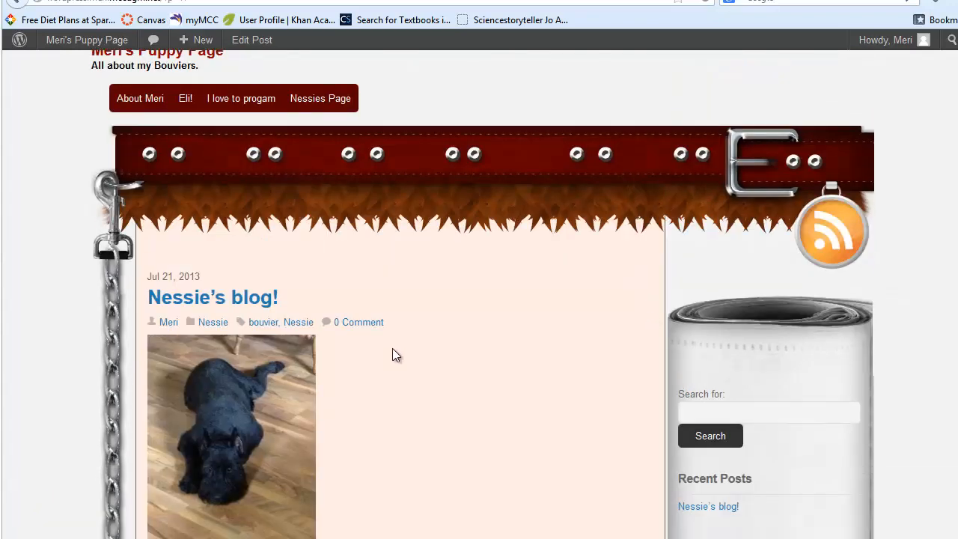
pyautogui.scroll(-3)
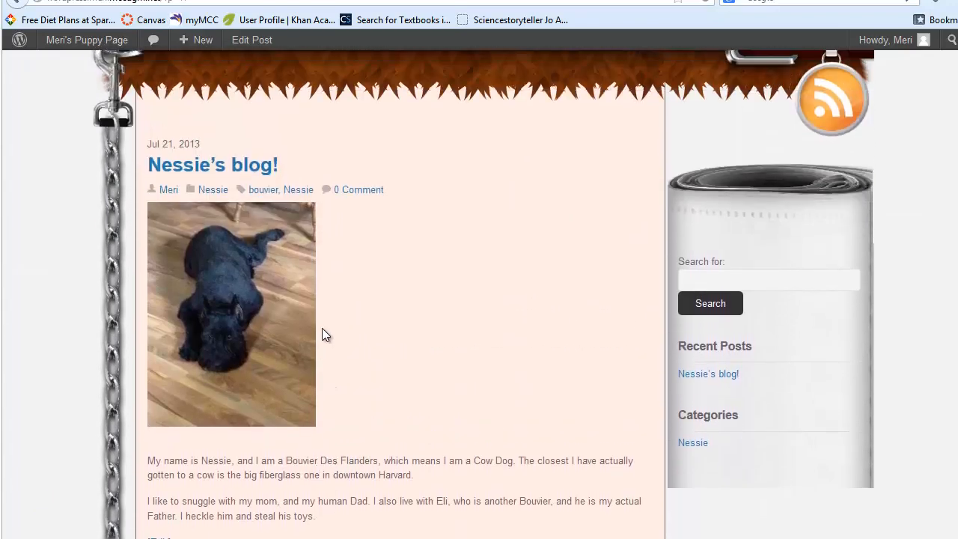
pyautogui.scroll(3)
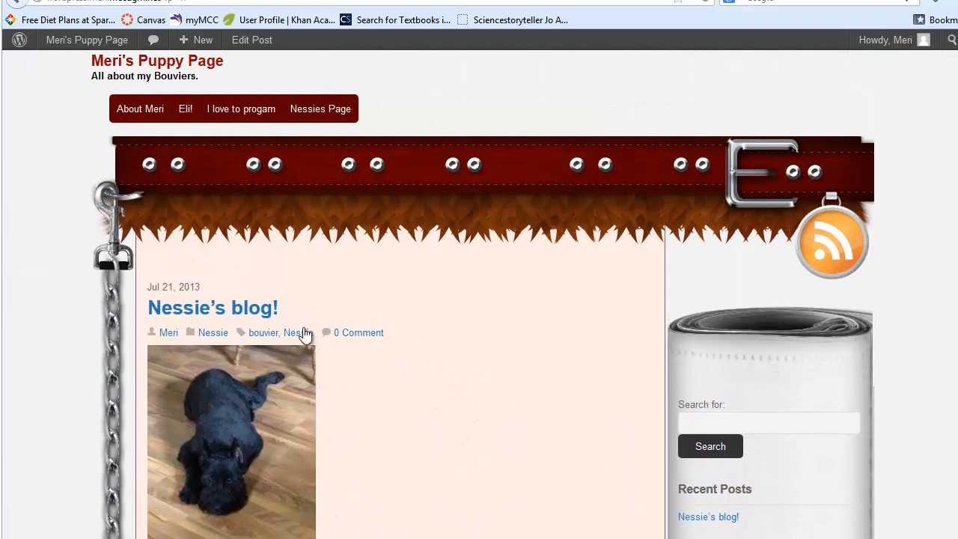
pyautogui.moveTo(313, 314)
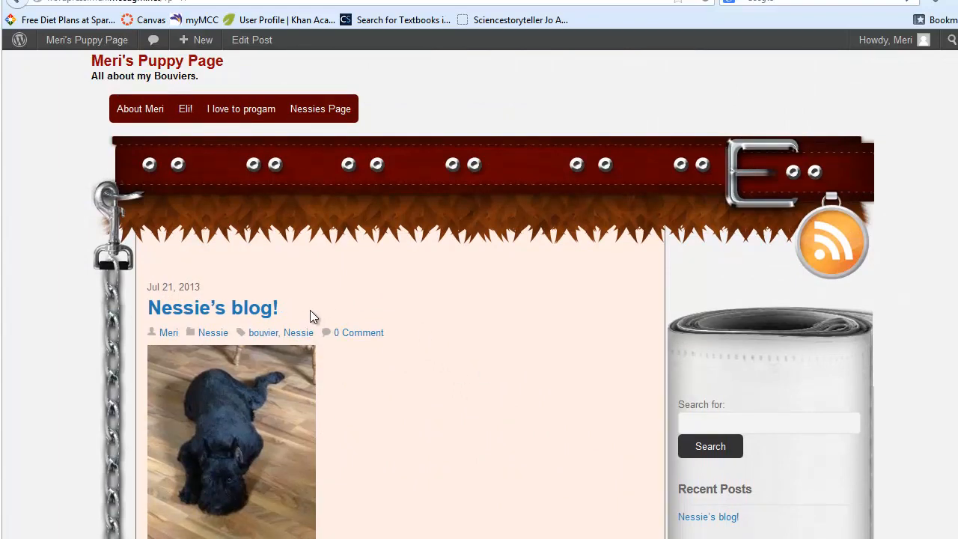
pyautogui.moveTo(347, 316)
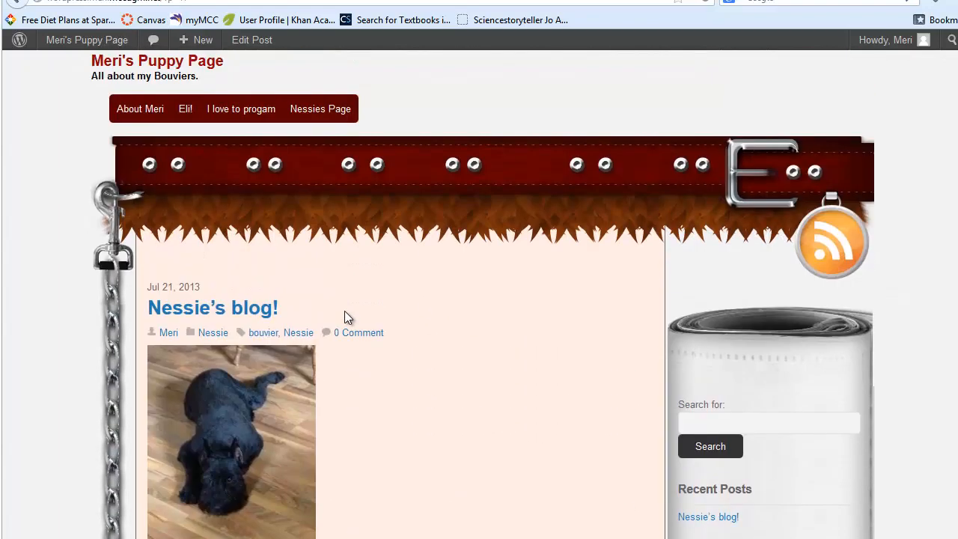
pyautogui.scroll(-3)
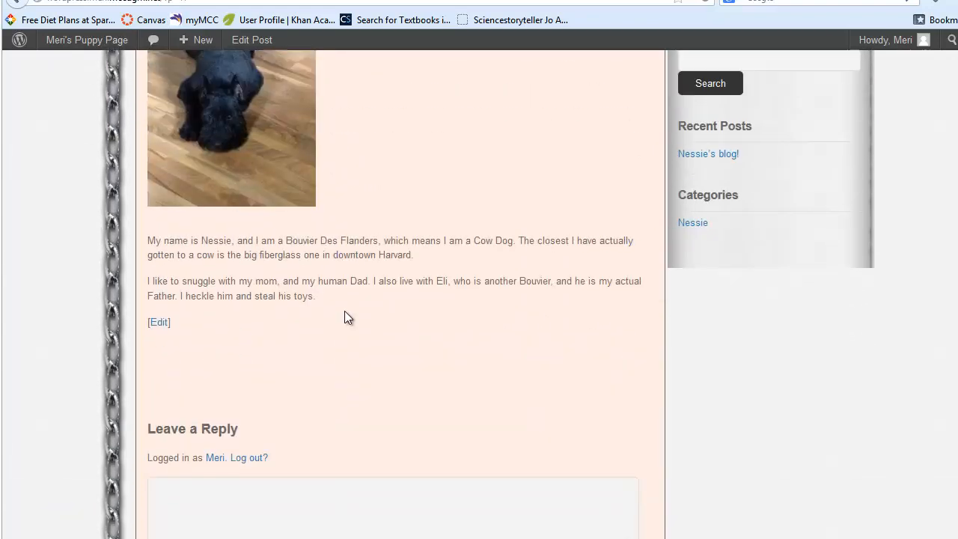
pyautogui.scroll(3)
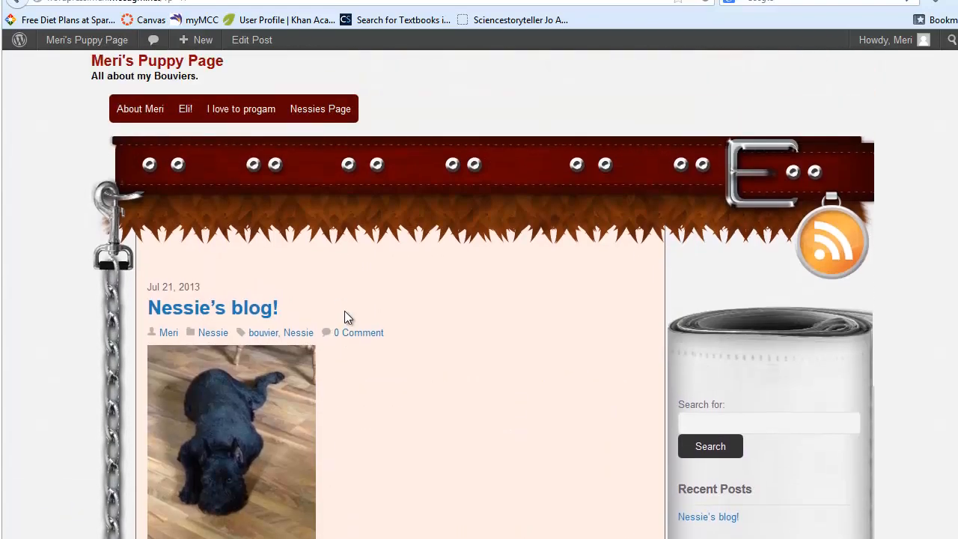